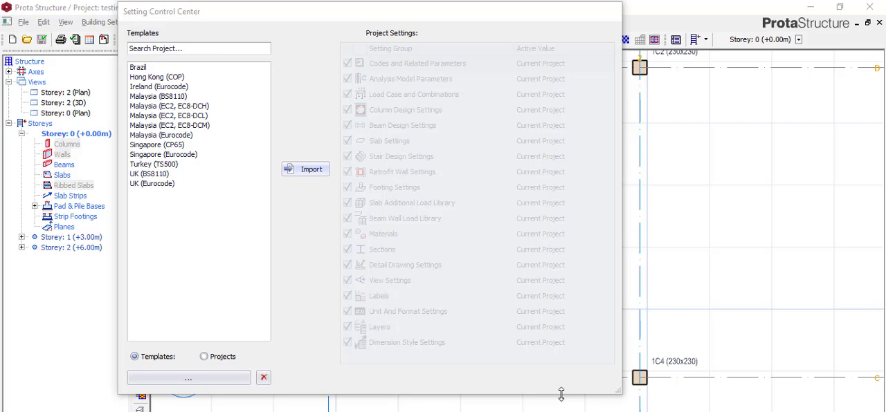
mouse_move(560, 391)
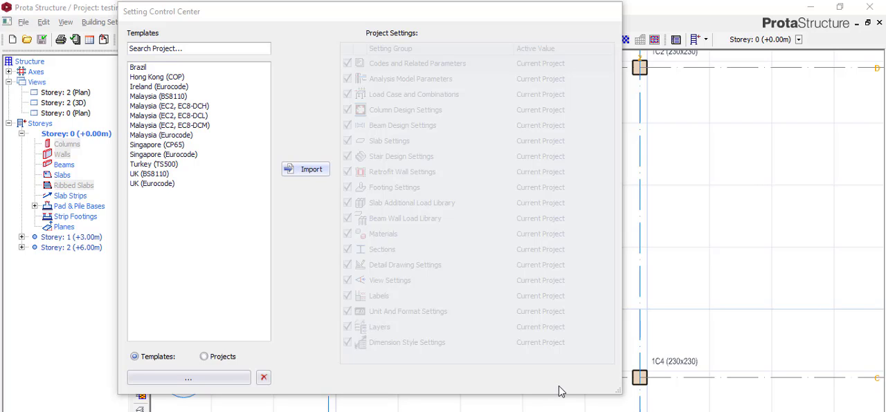
mouse_move(529, 407)
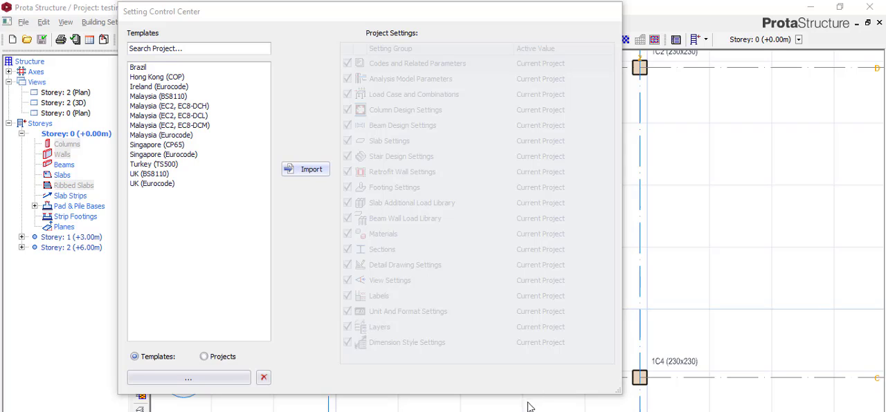
mouse_move(186, 162)
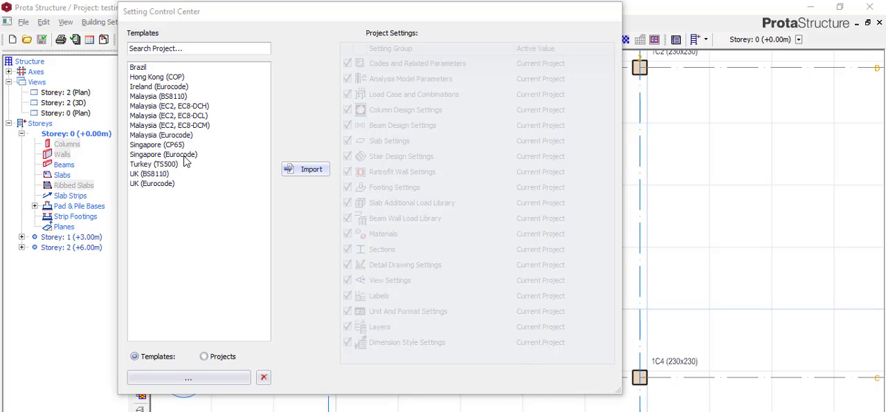
mouse_move(207, 72)
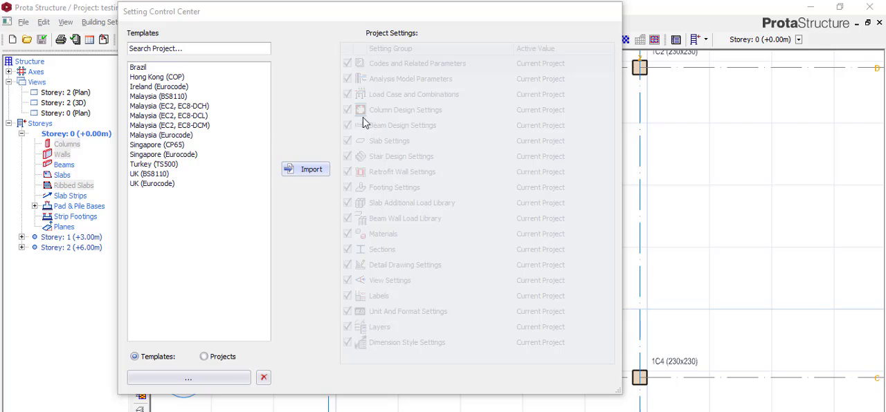
mouse_move(414, 164)
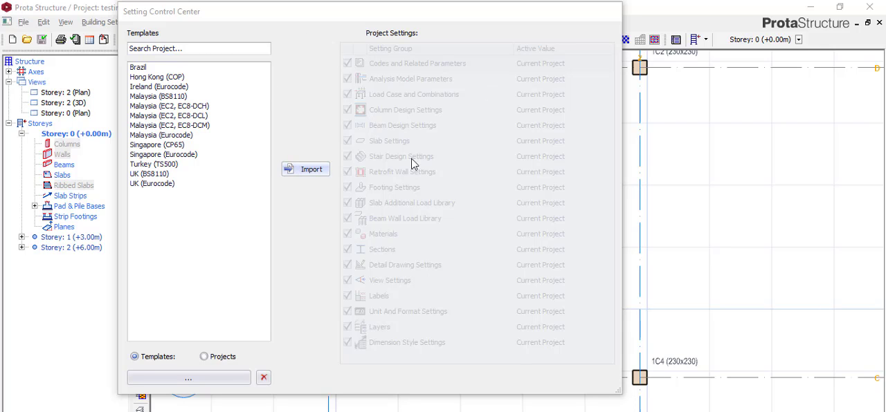
mouse_move(498, 111)
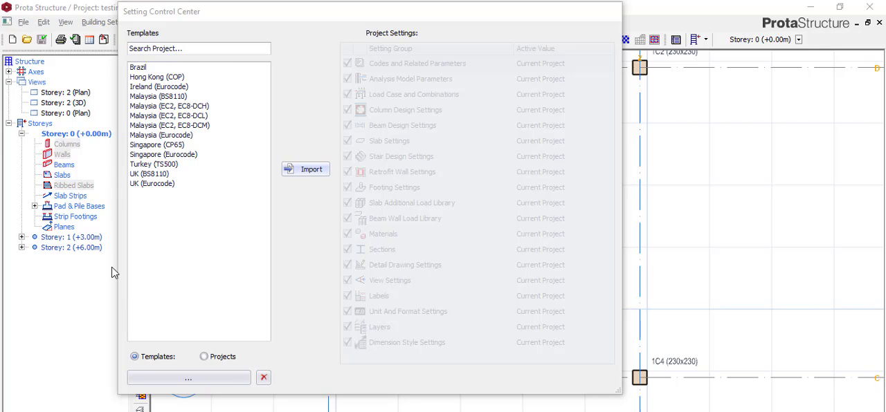
mouse_move(389, 270)
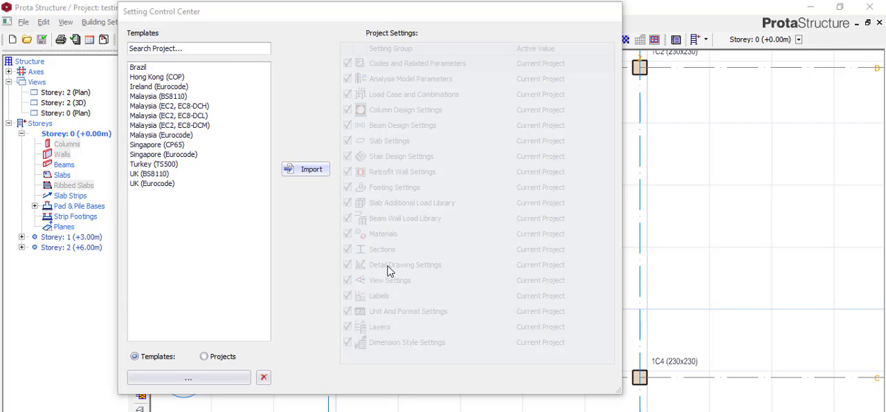
mouse_move(230, 340)
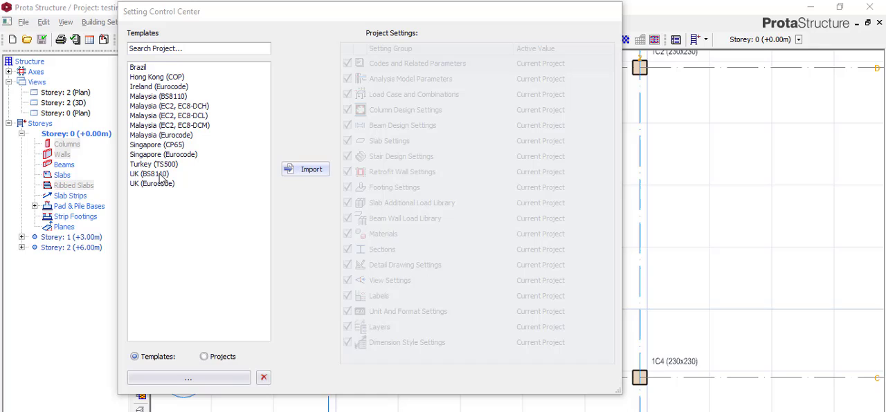
- Select the UK (BS8110) template in the Setting Control Center templates list
left_click(149, 174)
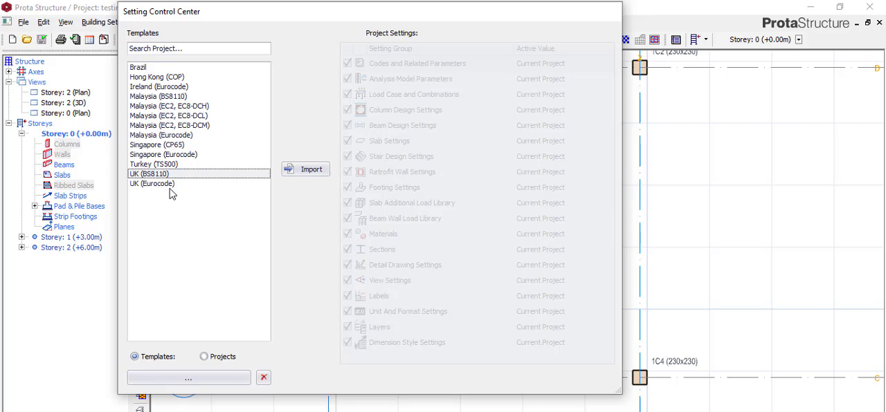
mouse_move(196, 198)
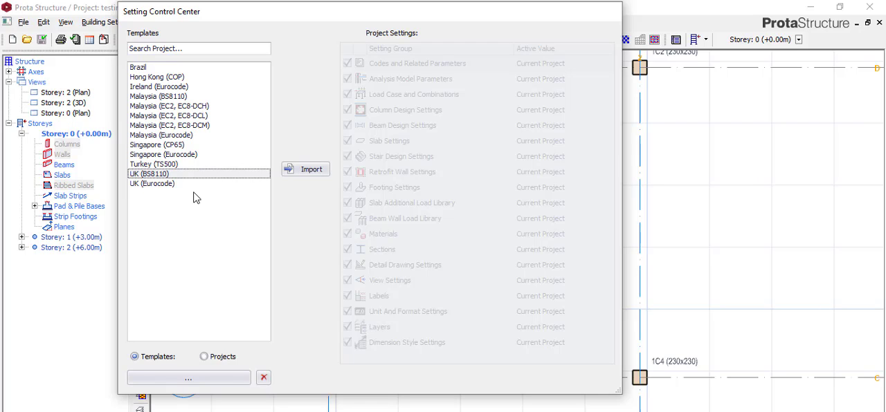
mouse_move(179, 195)
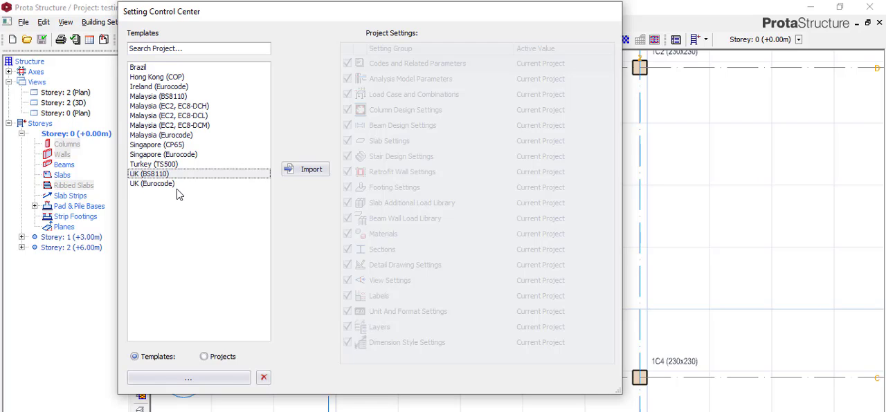
mouse_move(231, 158)
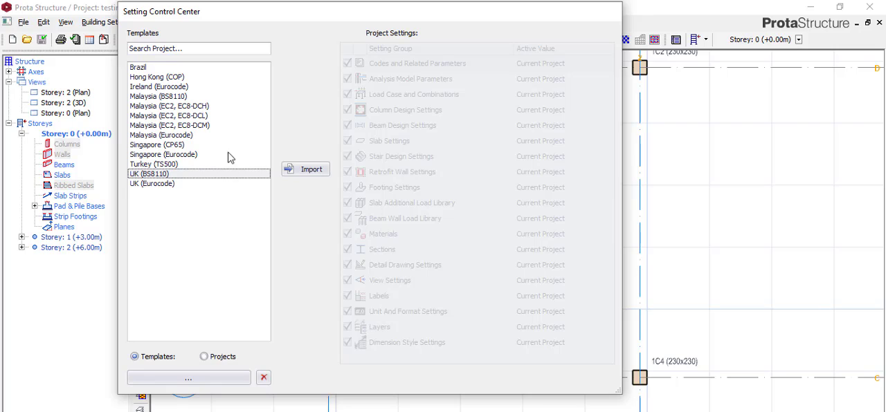
mouse_move(225, 183)
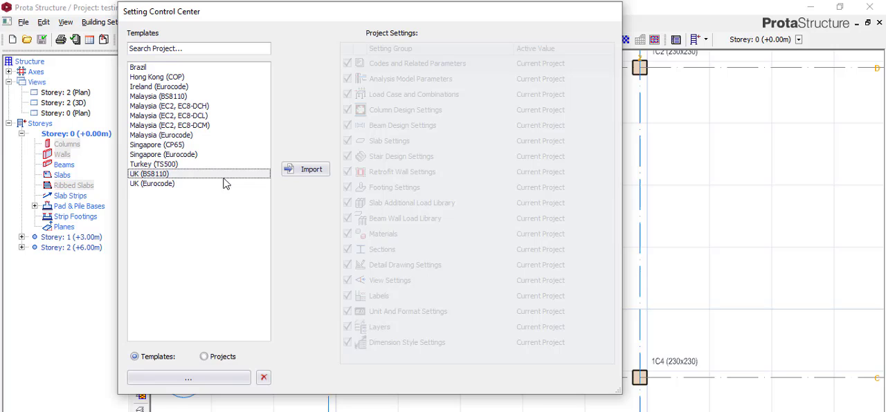
mouse_move(205, 231)
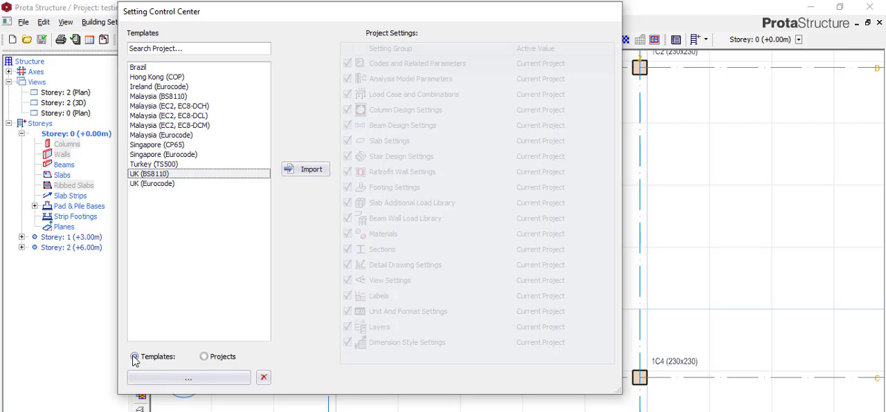
- Import project settings from the existing 5-bedroom-ike project
left_click(204, 356)
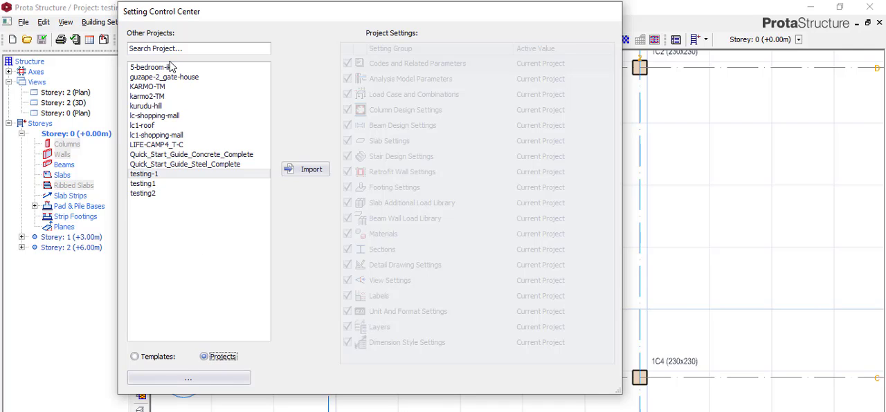
mouse_move(166, 185)
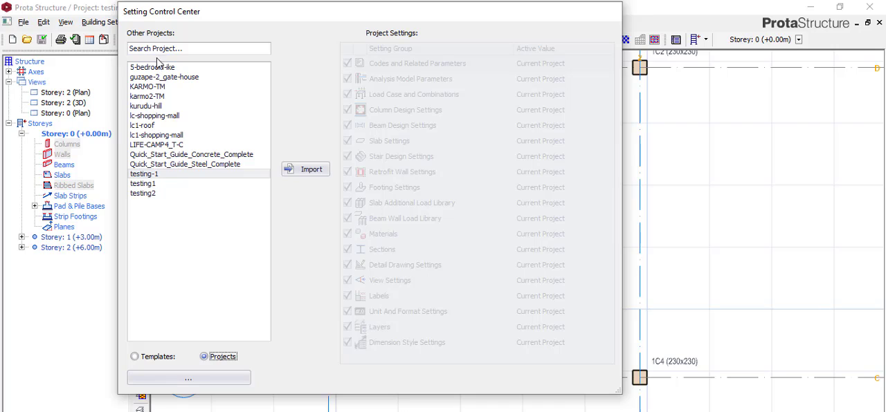
mouse_move(145, 95)
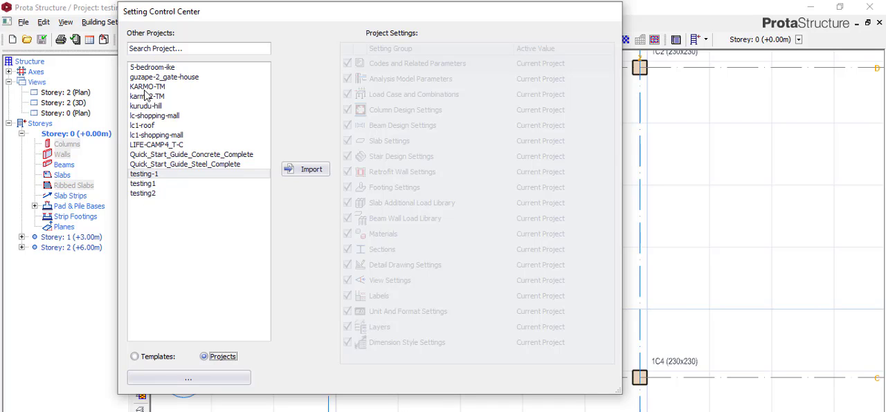
mouse_move(153, 72)
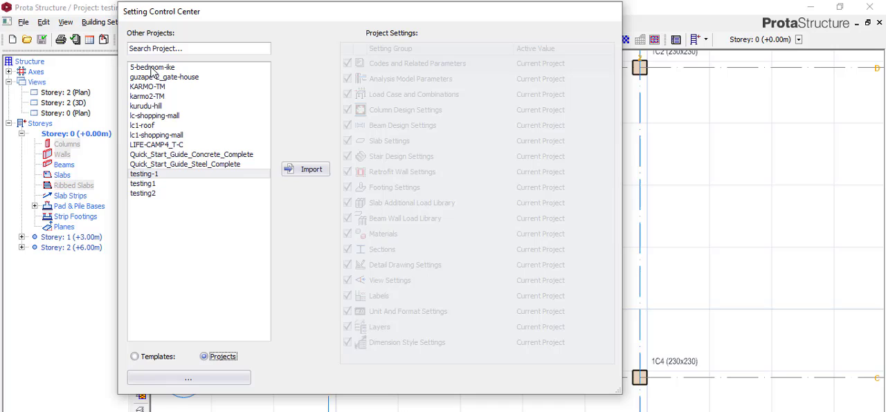
left_click(153, 67)
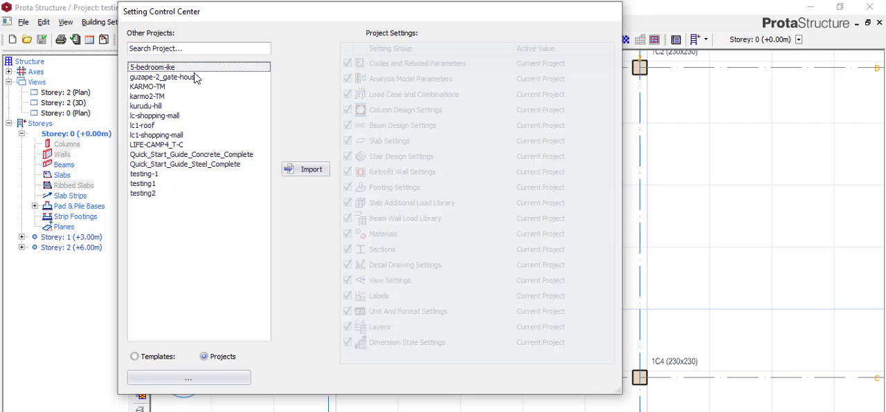
mouse_move(161, 67)
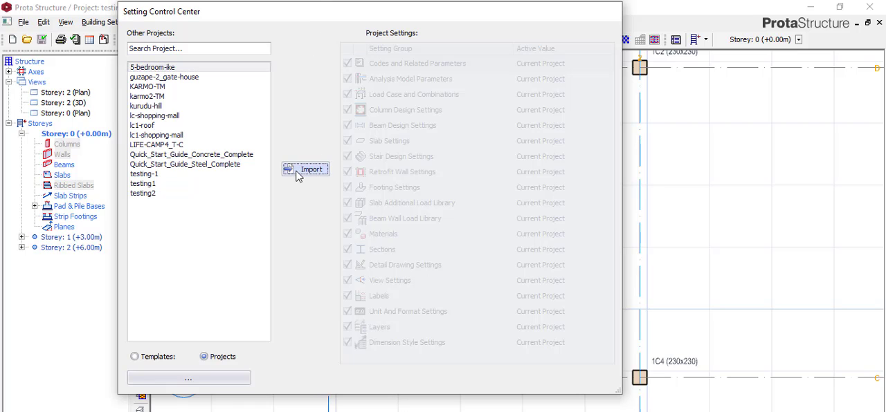
left_click(306, 169)
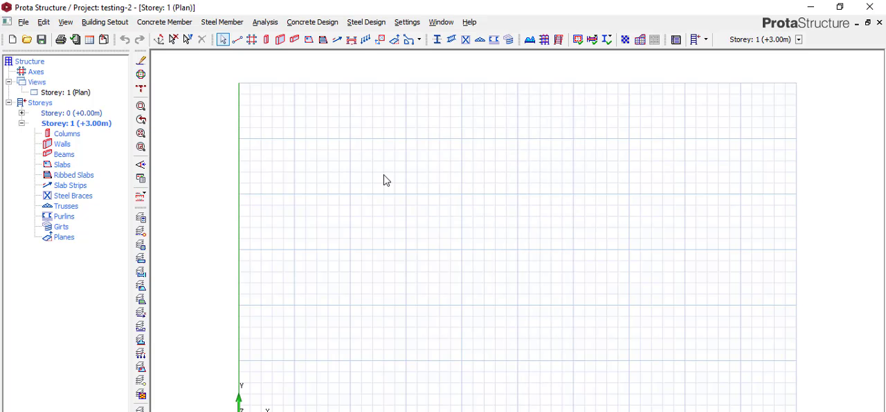
mouse_move(261, 112)
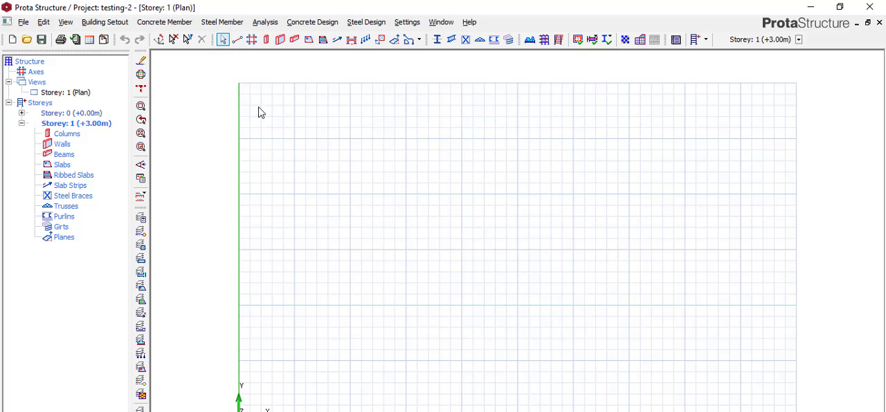
- Generate an orthogonal axis grid A–D by 1–4 at 5000 spacing on Storey 1, then zoom extents
left_click(237, 122)
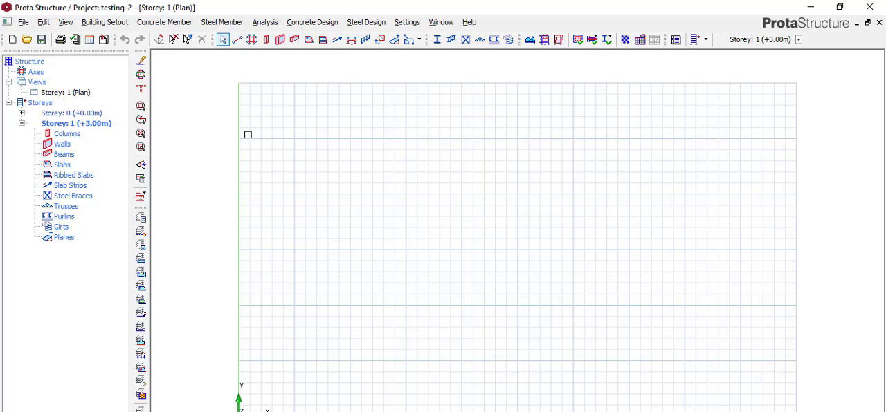
mouse_move(371, 195)
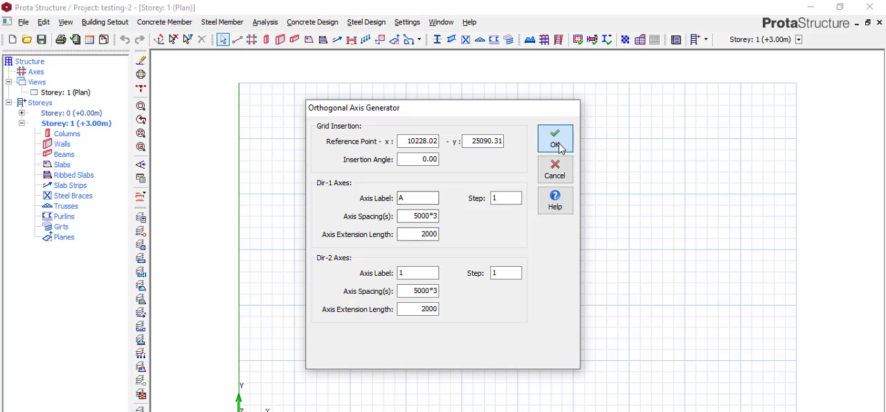
left_click(555, 139)
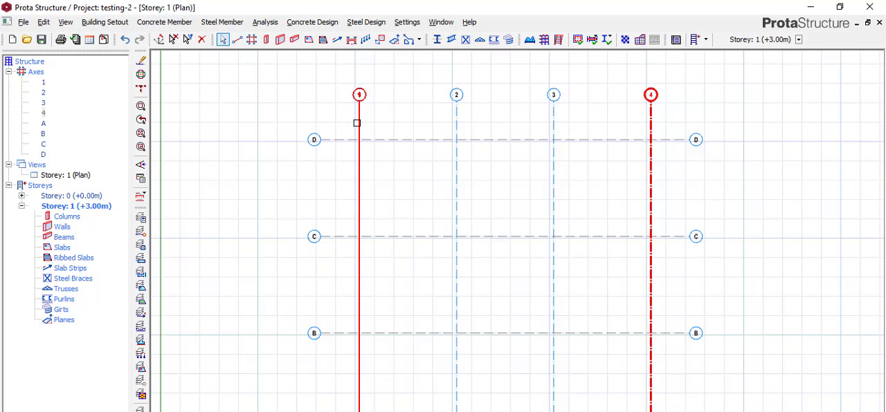
left_click(265, 40)
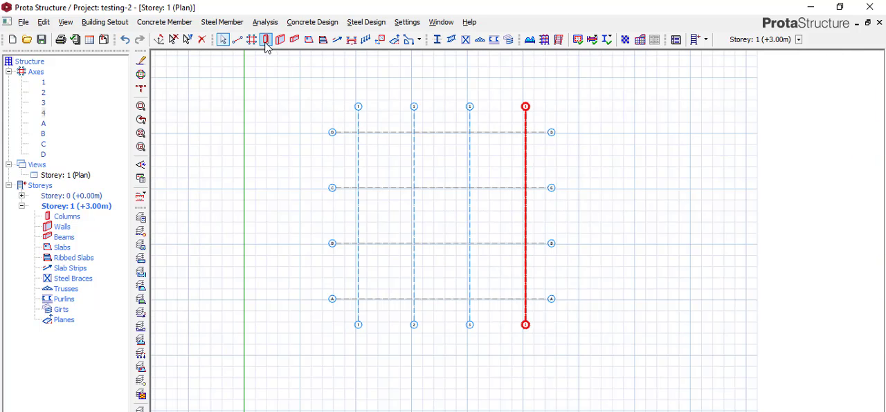
left_click(266, 38)
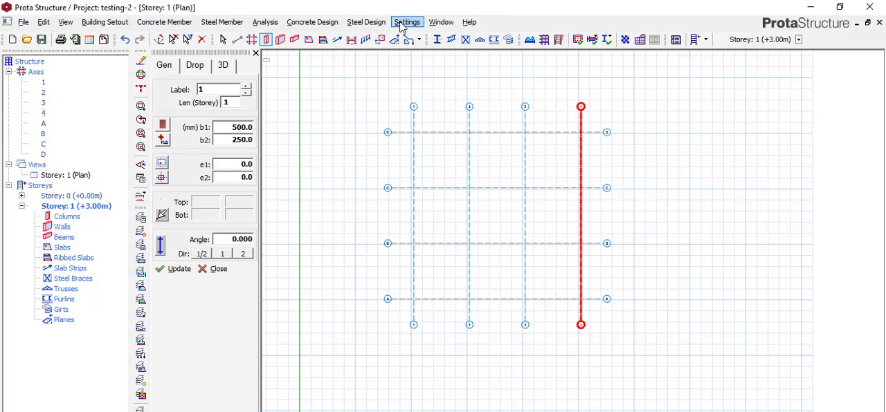
left_click(365, 22)
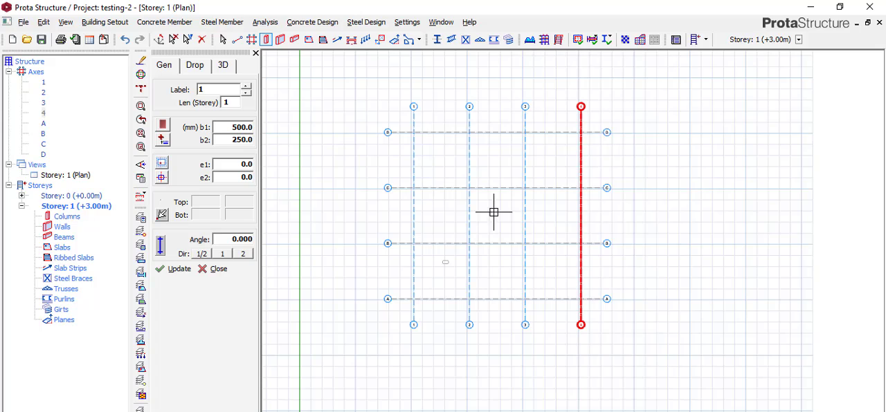
mouse_move(590, 372)
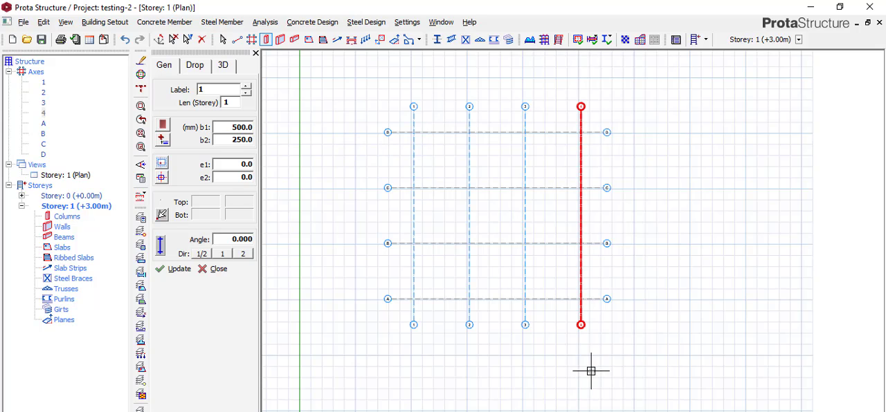
mouse_move(364, 188)
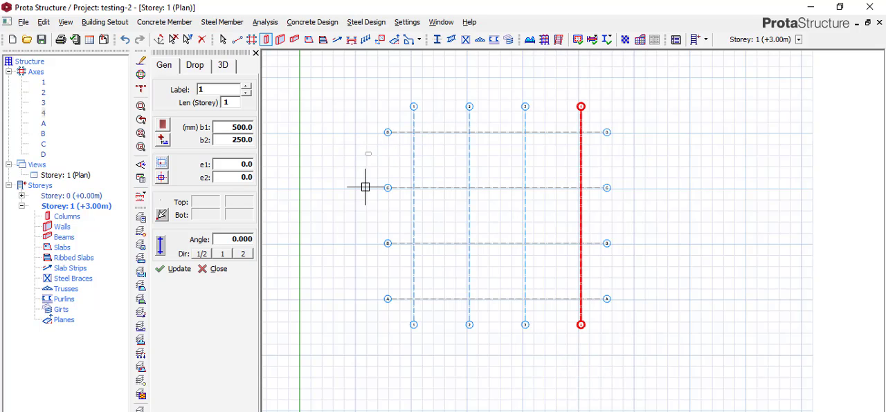
mouse_move(371, 179)
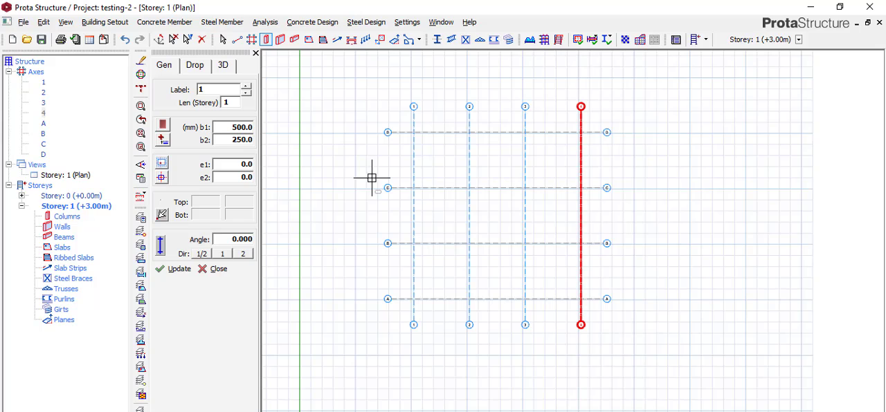
mouse_move(635, 376)
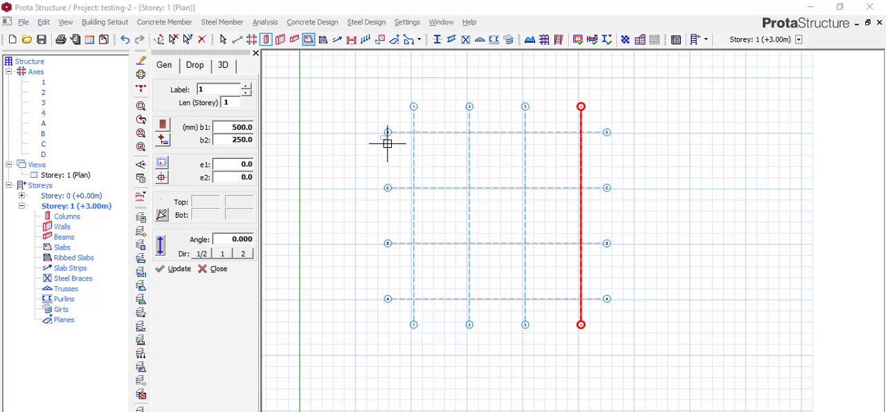
mouse_move(379, 185)
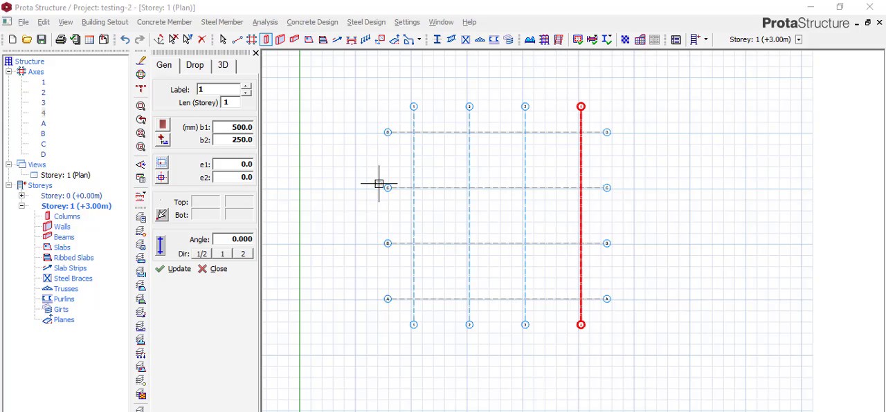
mouse_move(407, 22)
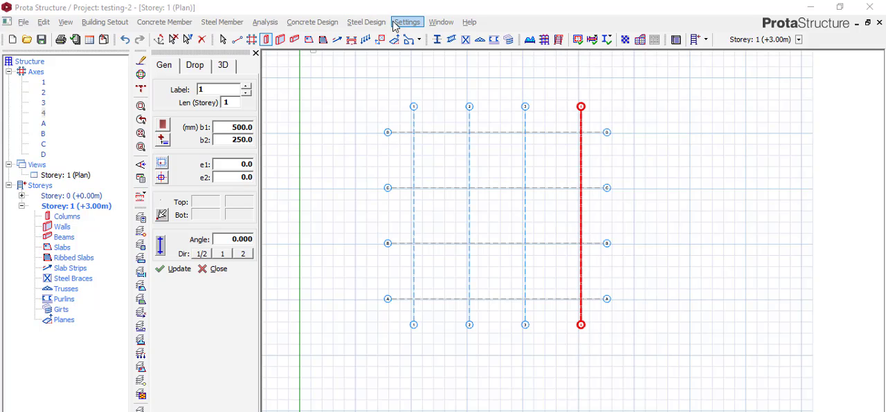
left_click(407, 22)
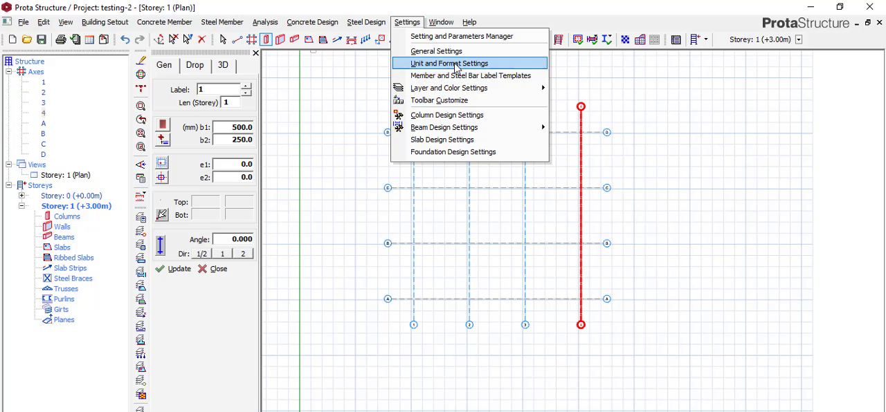
mouse_move(443, 127)
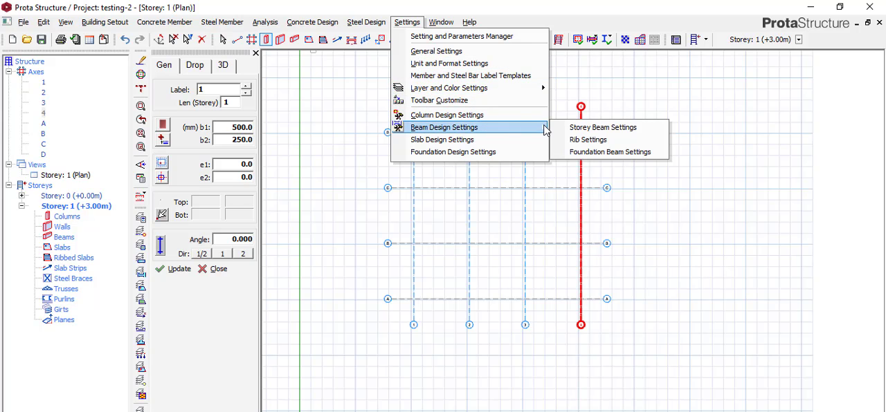
mouse_move(602, 127)
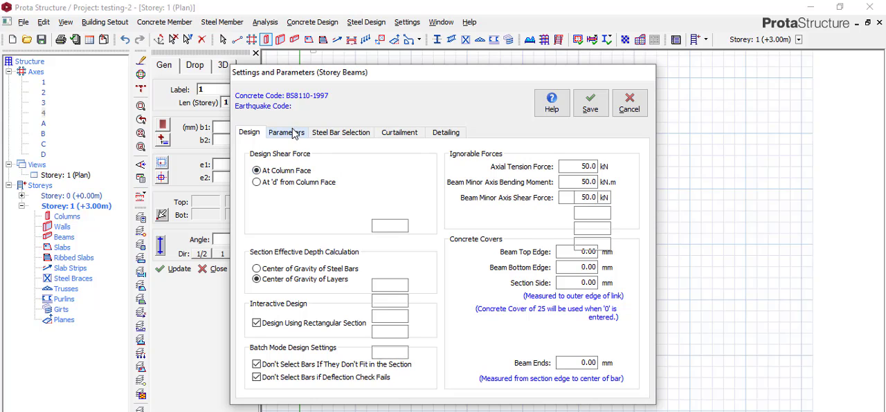
left_click(286, 133)
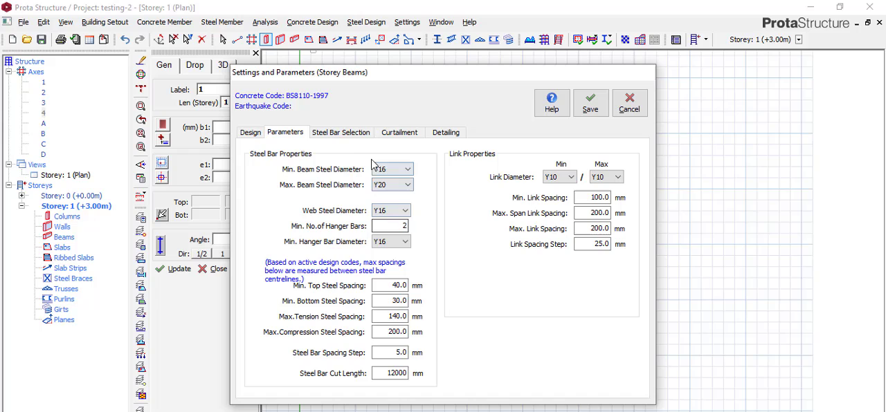
left_click(398, 132)
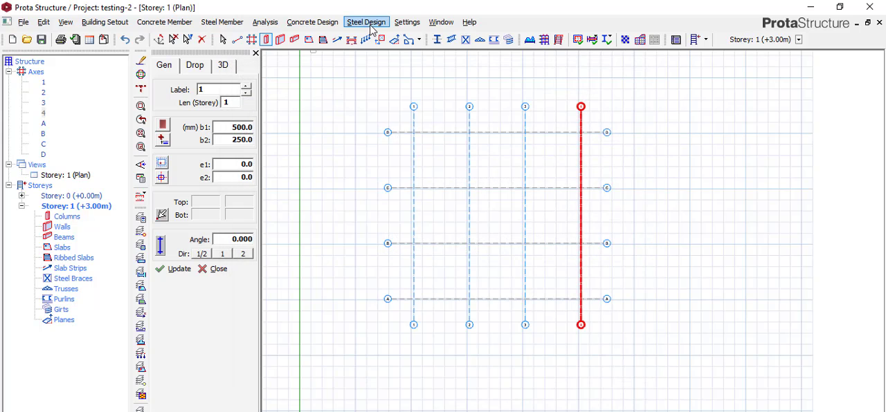
- Open Building Analysis to view C20/25 concrete and Grade 410 rebar defaults
left_click(264, 22)
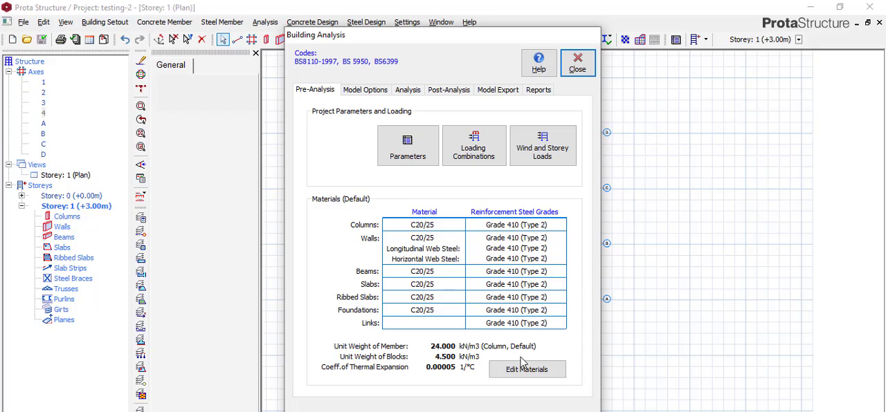
left_click(526, 369)
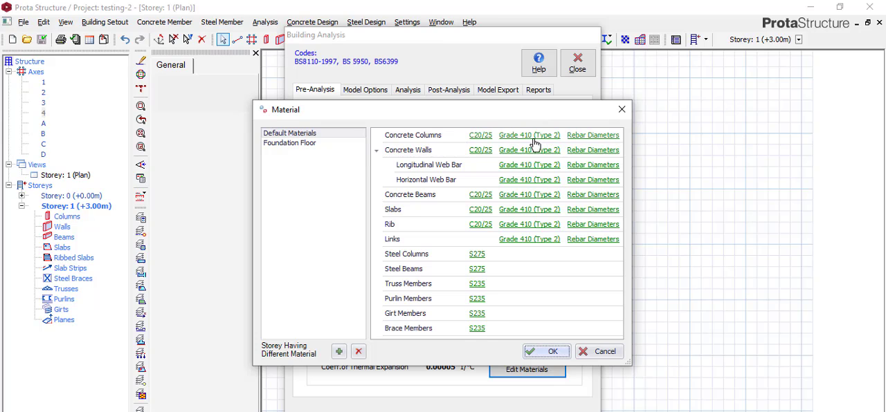
mouse_move(617, 137)
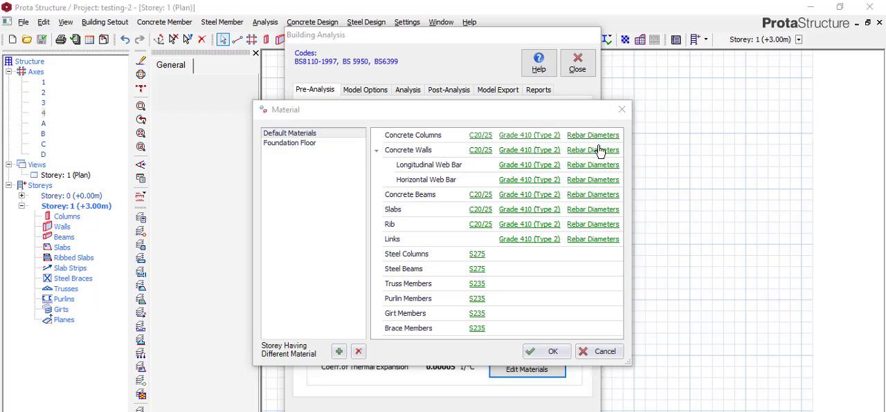
left_click(592, 135)
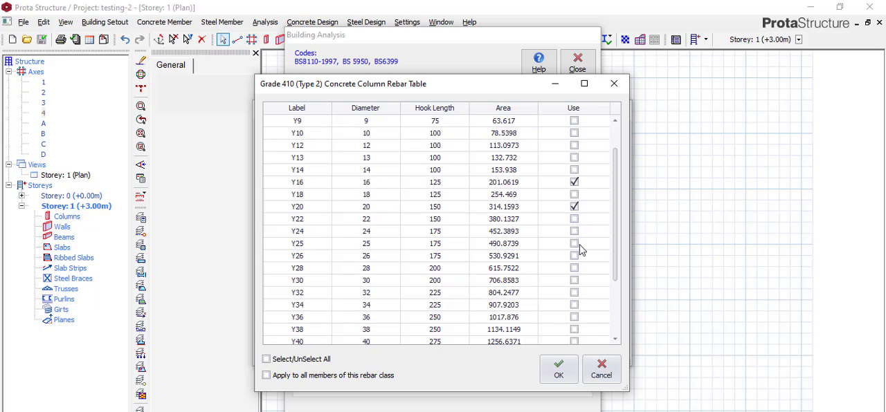
scroll("down", 3)
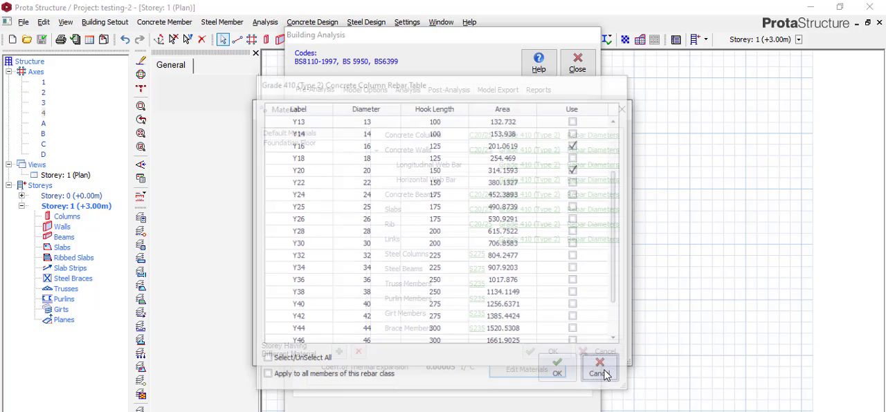
left_click(600, 374)
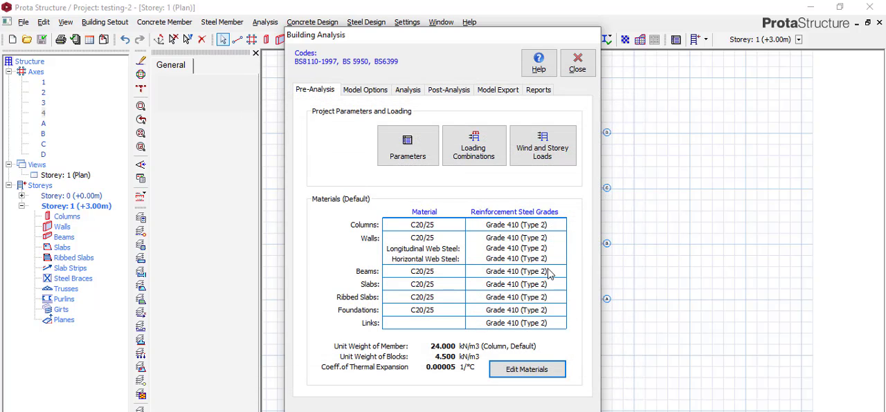
mouse_move(460, 238)
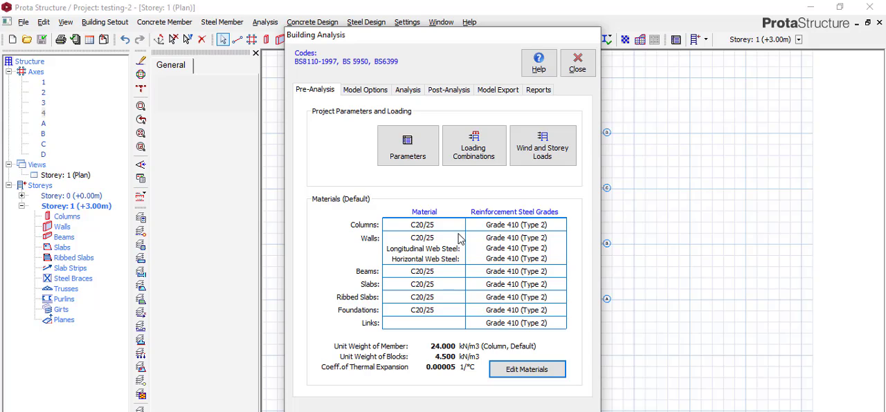
mouse_move(457, 191)
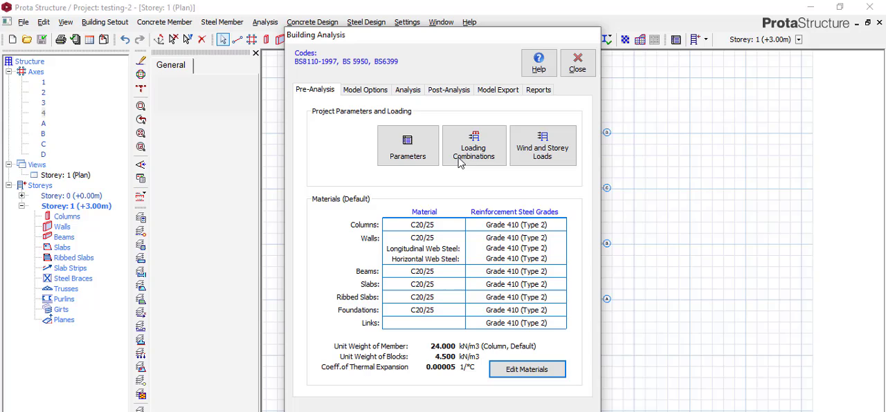
mouse_move(443, 152)
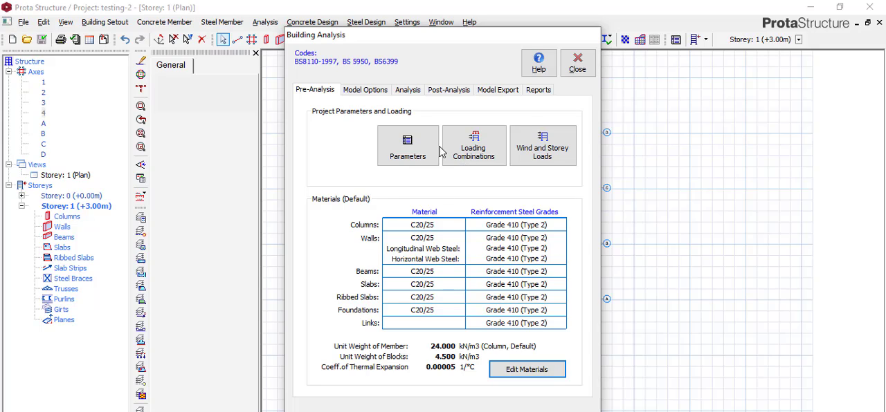
mouse_move(414, 102)
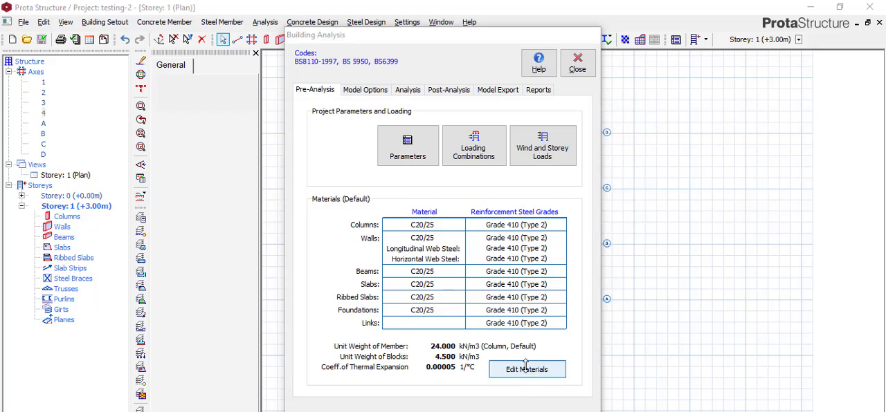
left_click(527, 369)
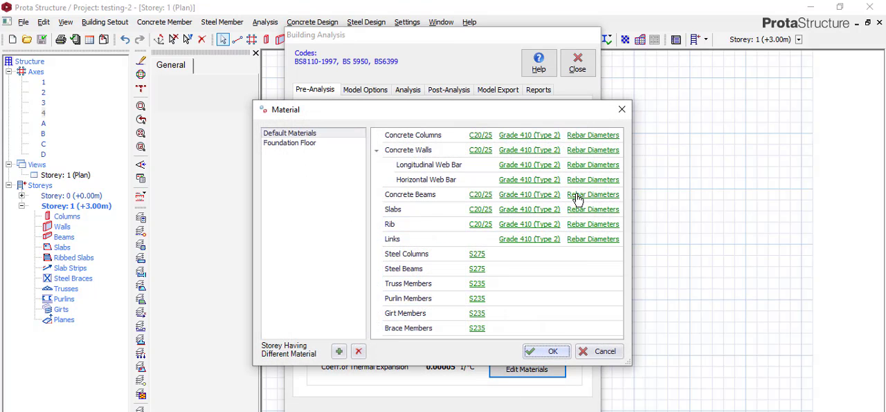
left_click(592, 194)
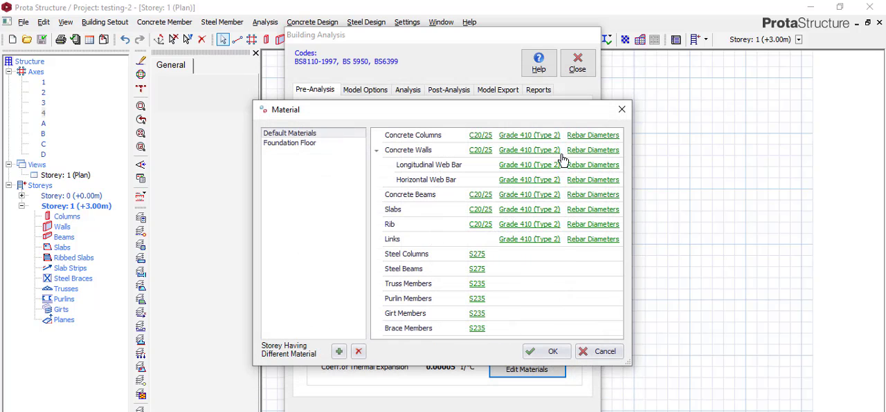
left_click(552, 352)
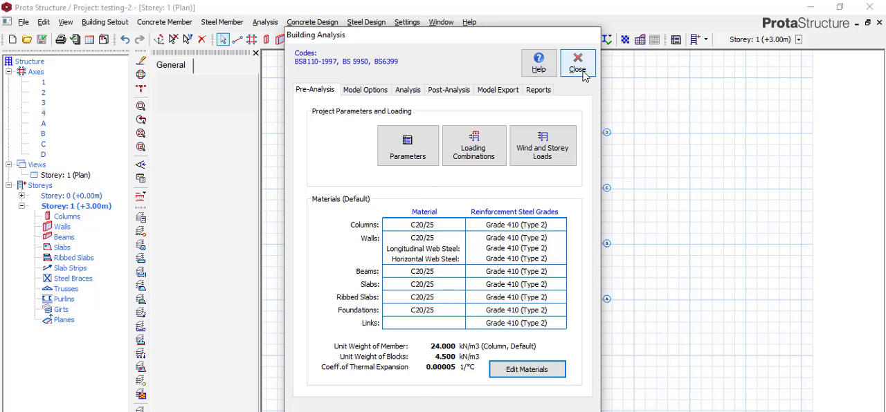
- Close Building Analysis, create project testing-3, and choose the UK (BS8110) template
left_click(577, 63)
type("testing-")
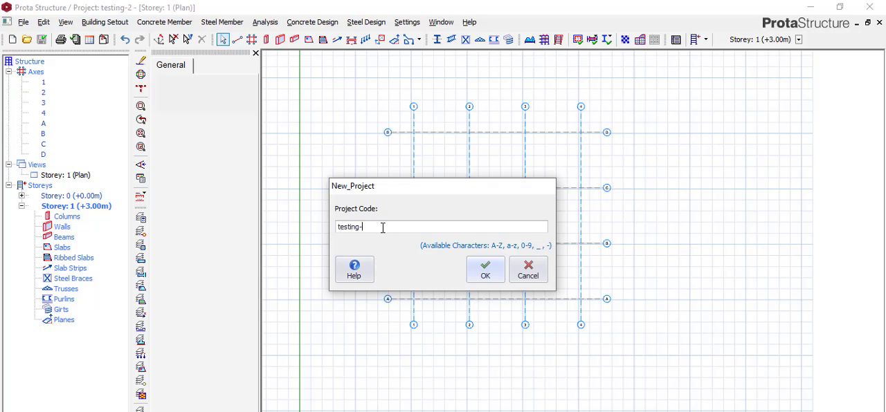
type("3")
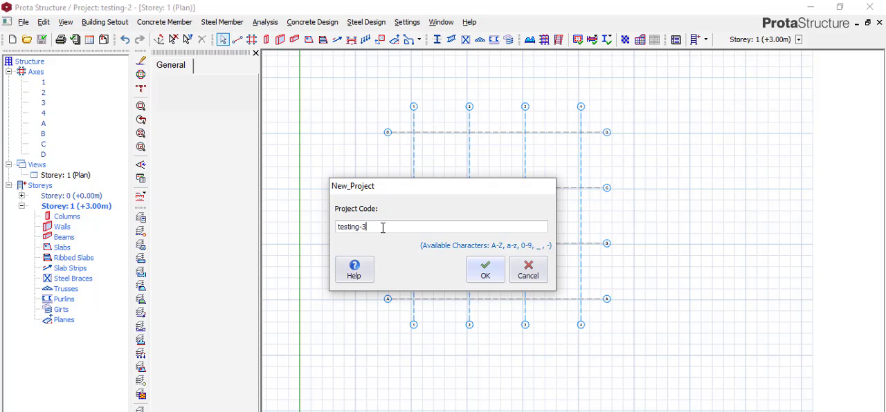
left_click(485, 269)
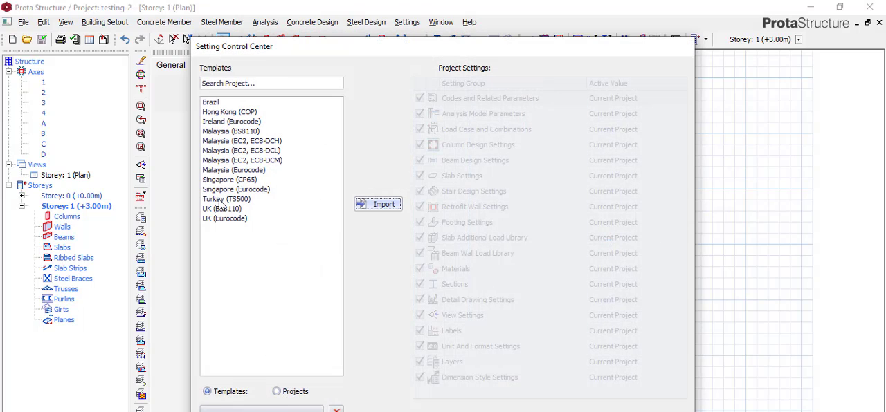
left_click(222, 209)
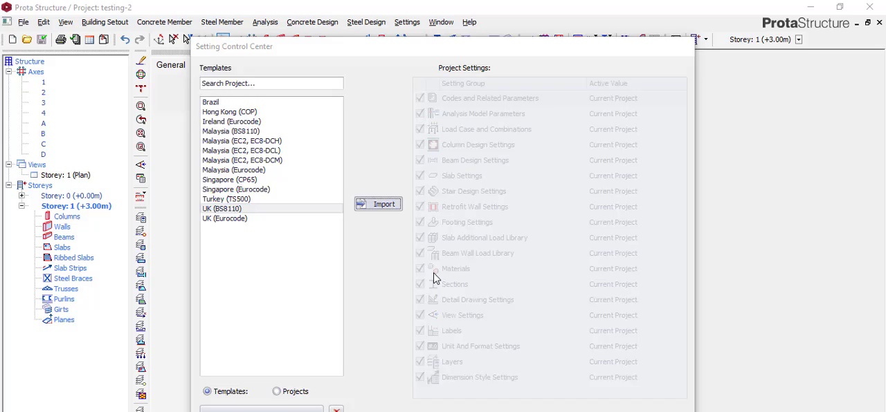